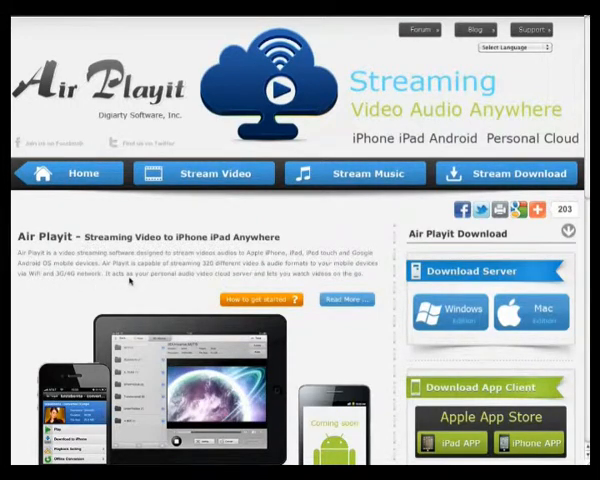
mouse_move(262, 284)
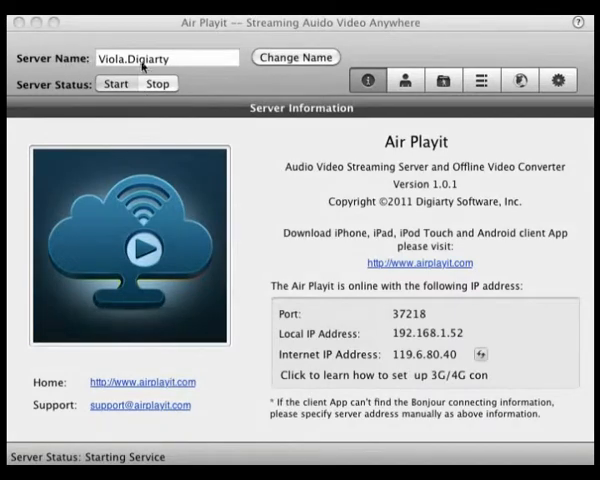
- Bring up the access group permission settings in Air Playit
click(296, 56)
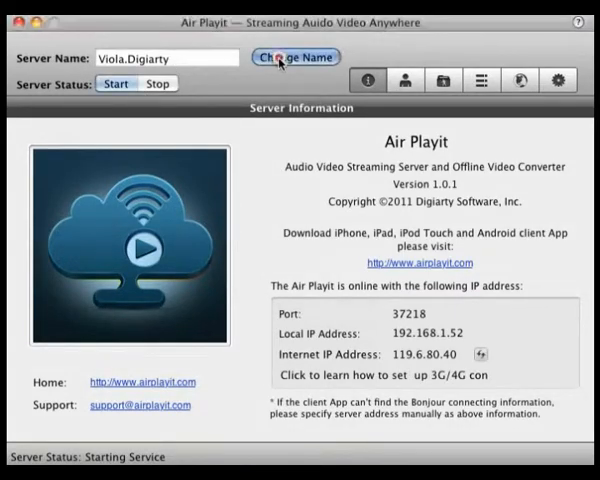
click(294, 56)
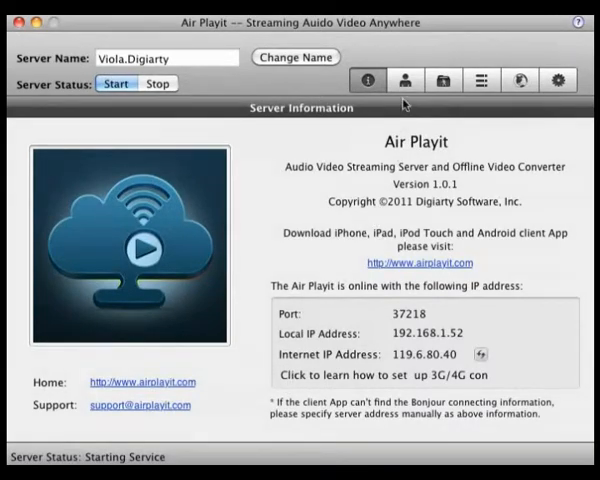
click(406, 80)
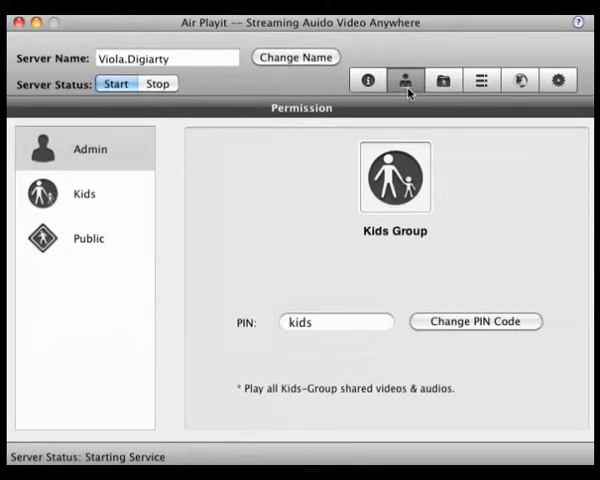
mouse_move(308, 126)
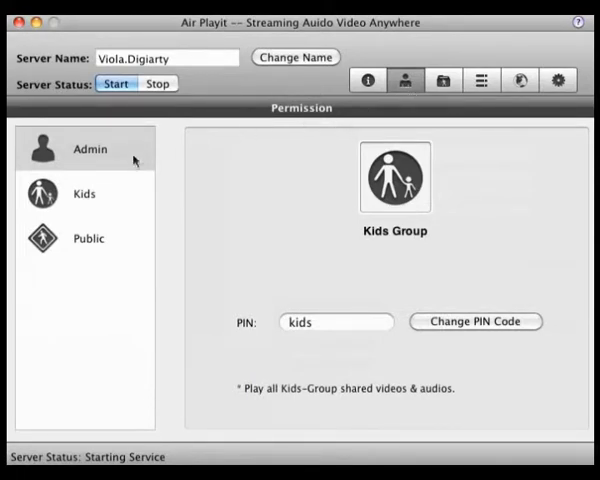
- Review the Kids, Public and Admin groups, leaving the Admin group's PIN settings shown
click(84, 192)
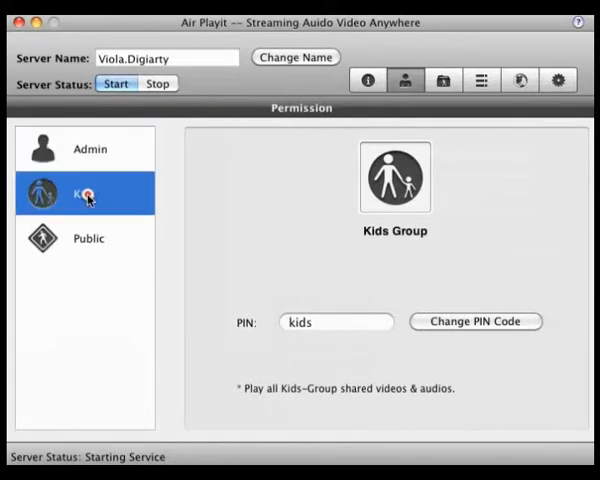
click(88, 238)
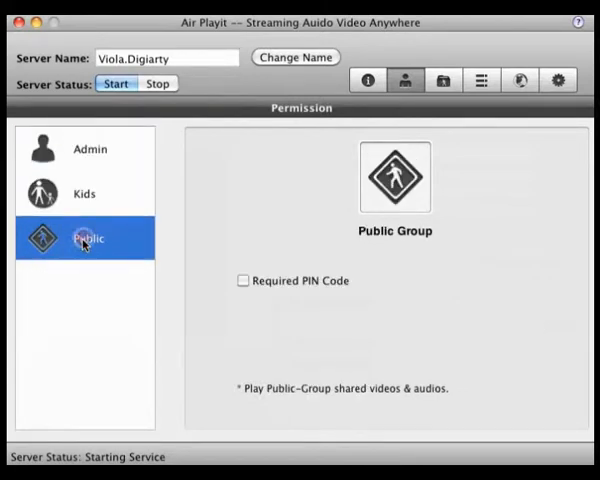
click(90, 148)
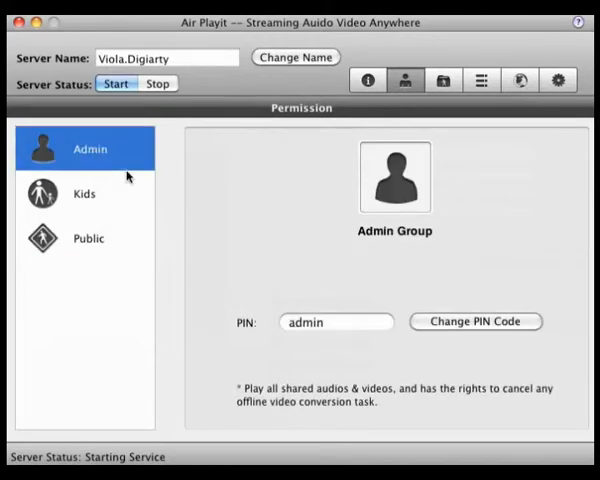
click(476, 320)
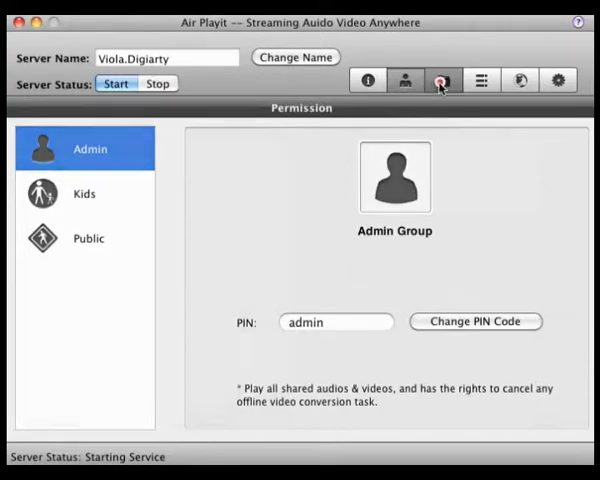
- Check the iTunes playlist list, cancel it, and start a new video conversion task from the shared folders view
click(442, 80)
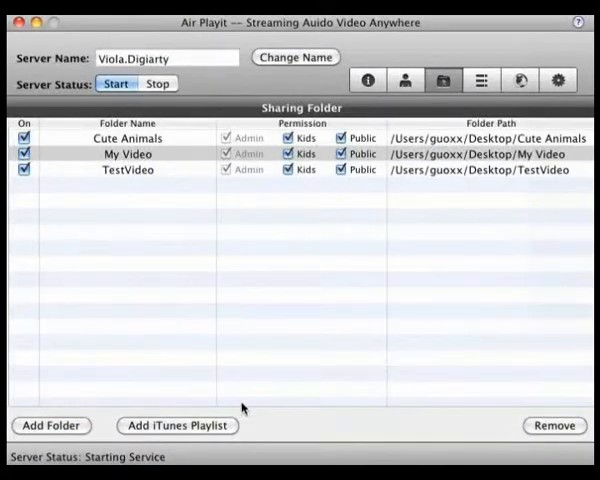
click(178, 424)
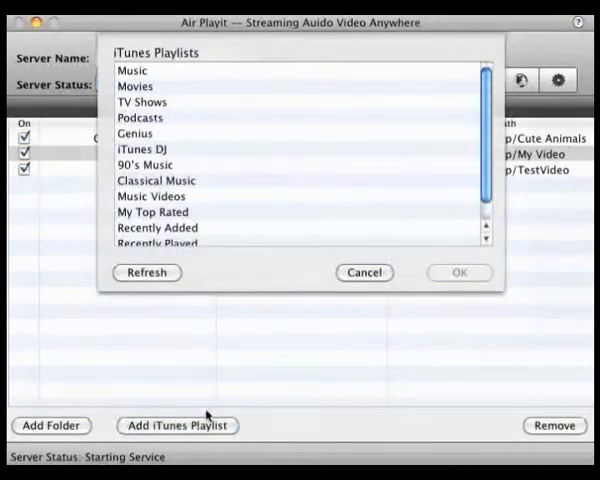
click(364, 272)
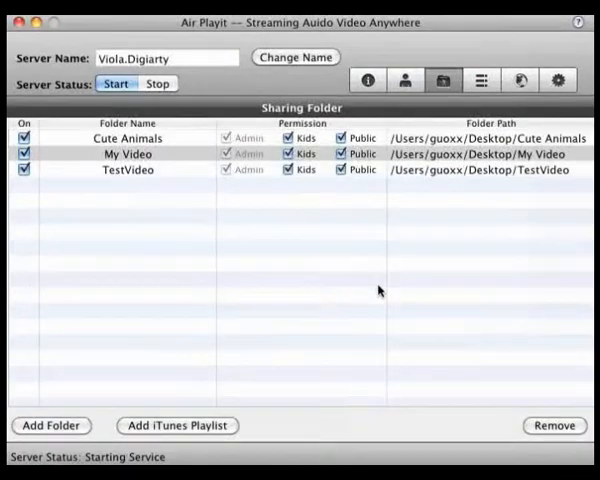
click(552, 424)
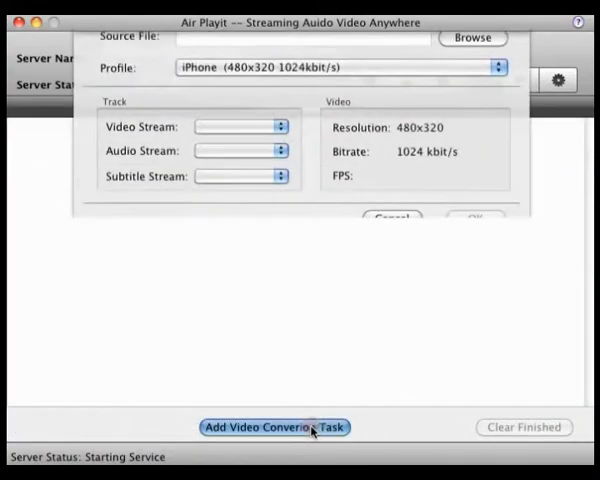
- Choose the MPEG trailer from My Video as the conversion source and show the output profile list
click(472, 36)
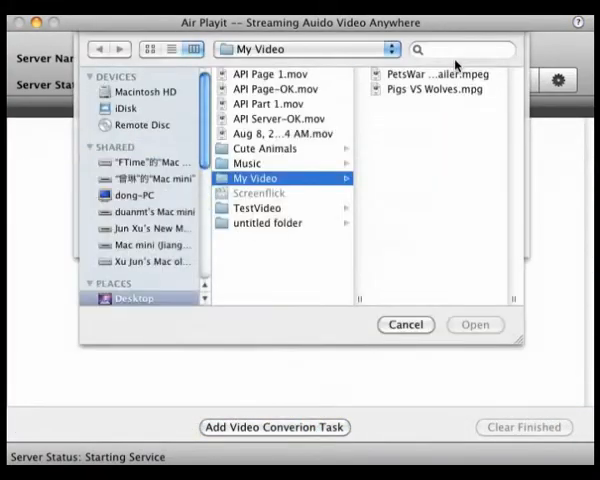
click(420, 76)
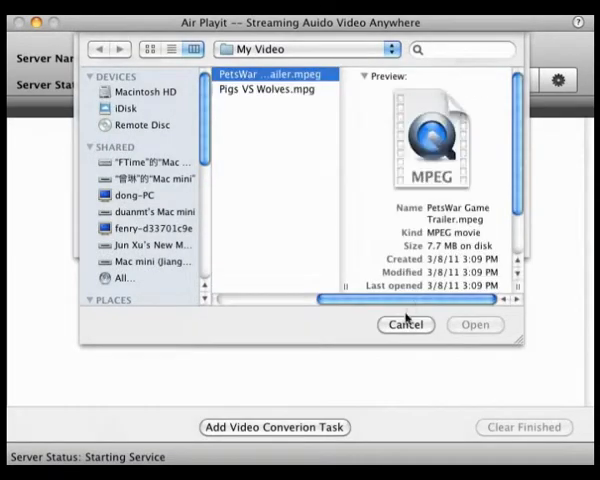
click(476, 324)
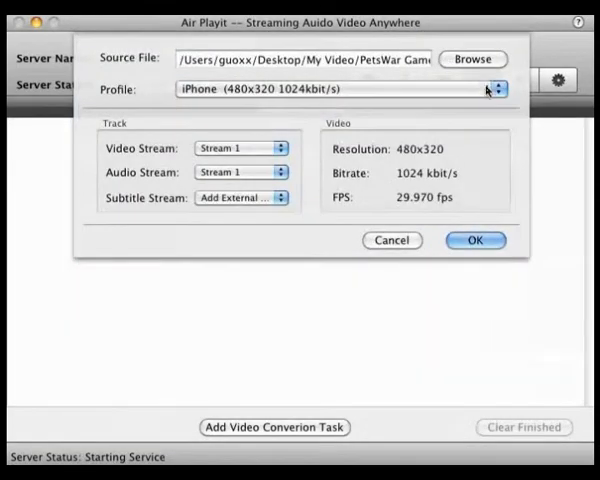
click(340, 88)
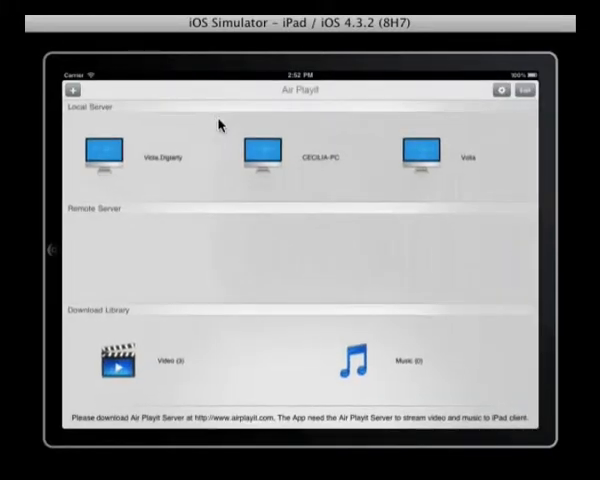
mouse_move(516, 178)
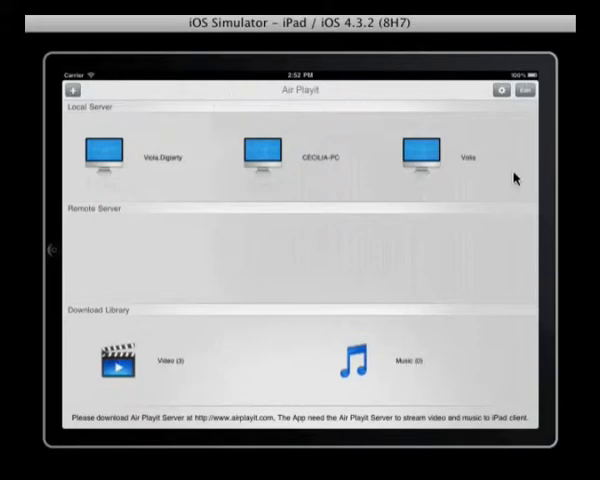
mouse_move(108, 328)
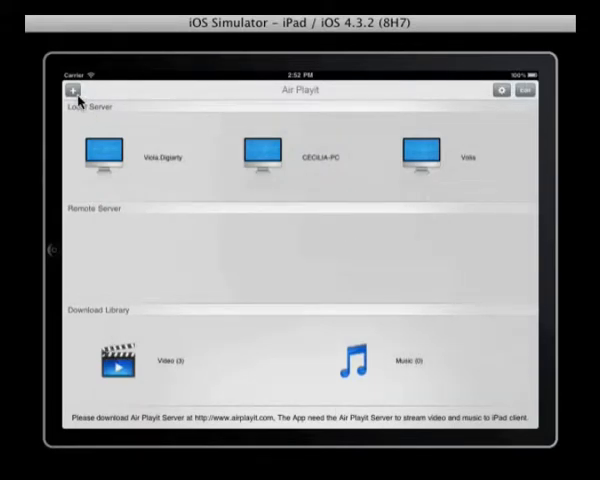
click(76, 90)
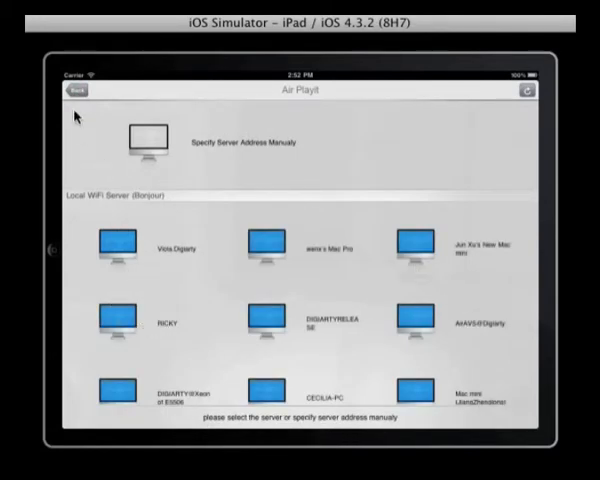
click(76, 90)
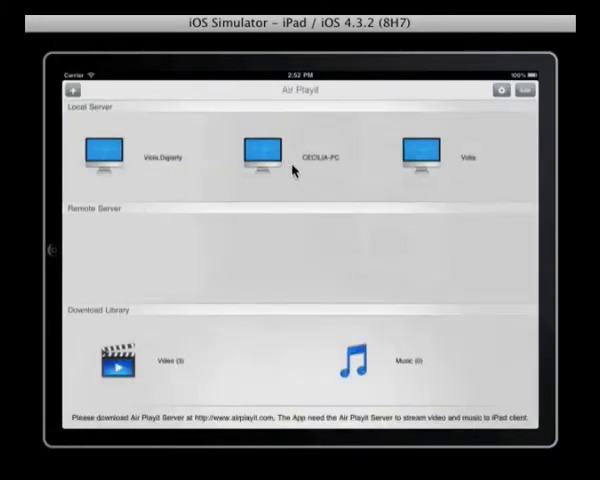
click(264, 156)
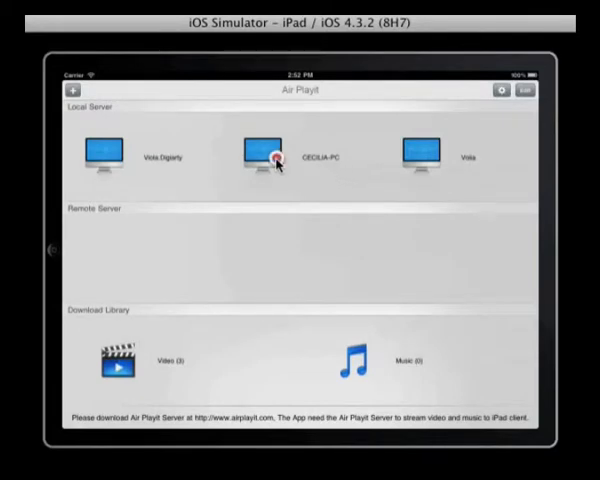
- Connect to the local server, reach UP-Title1.avi in My Video's AVI folder and show its playback settings
click(276, 152)
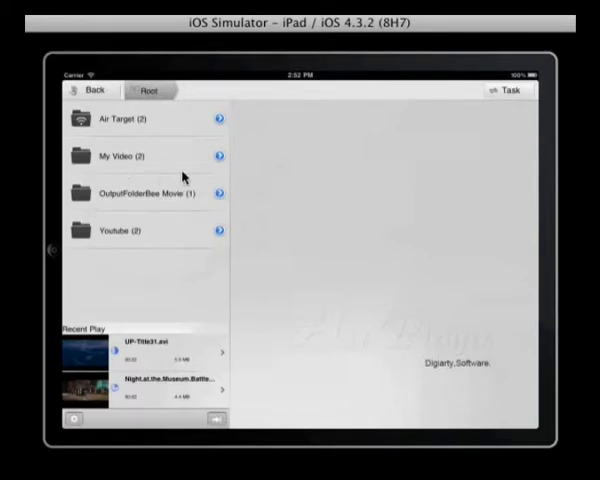
mouse_move(92, 256)
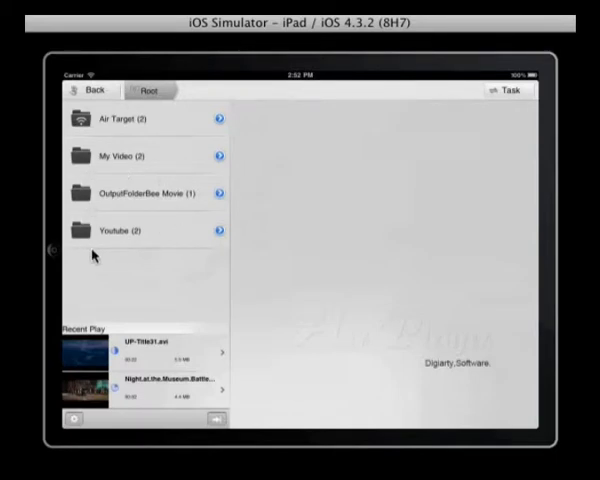
mouse_move(124, 164)
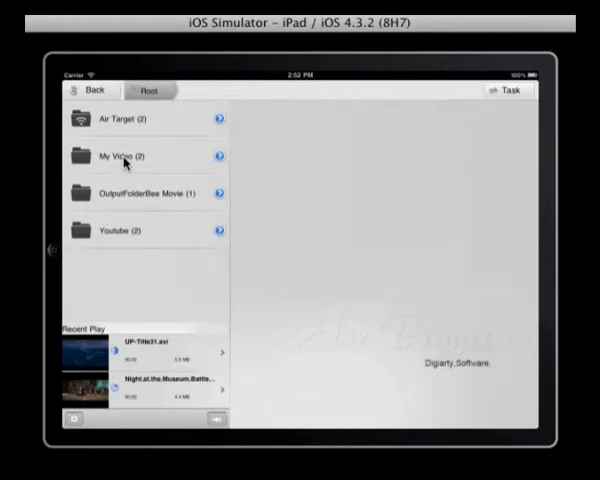
click(120, 156)
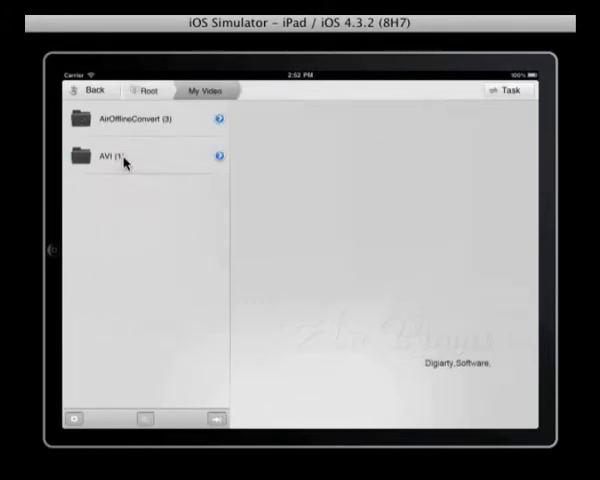
click(120, 156)
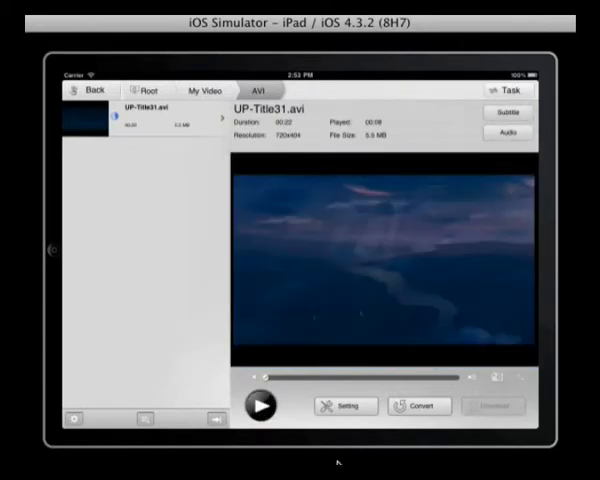
click(344, 406)
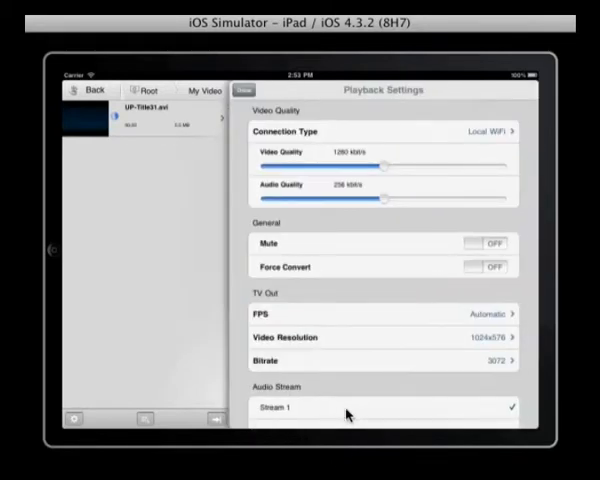